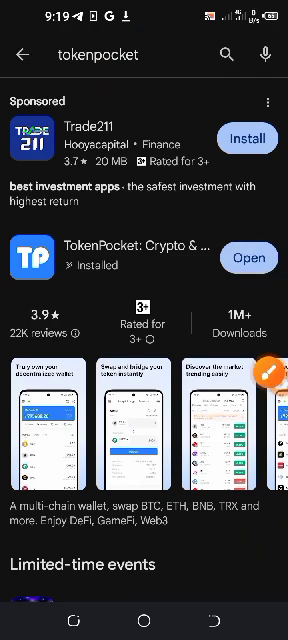
# - Launch TokenPocket from its Play Store listing and reach the Select A Network page
pyautogui.click(248, 258)
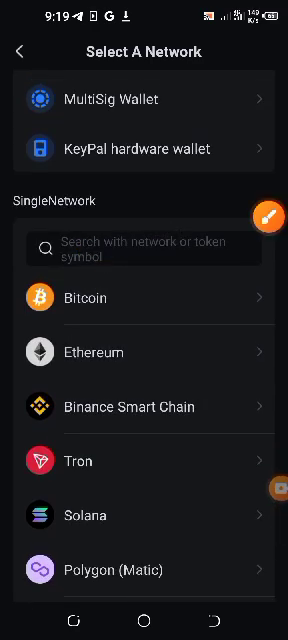
# - Search the networks for 'co' and choose CORE, reaching the CORE-1 creation form
pyautogui.click(144, 248)
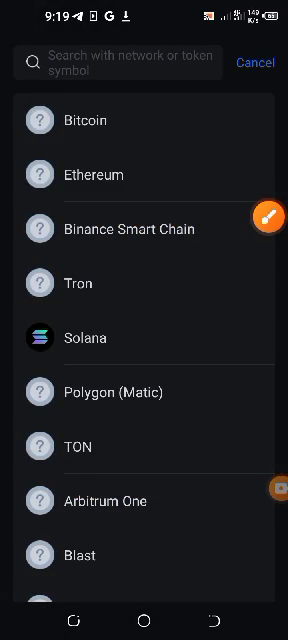
pyautogui.click(120, 62)
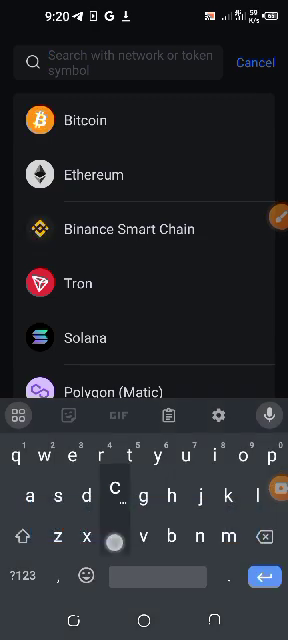
pyautogui.write('co')
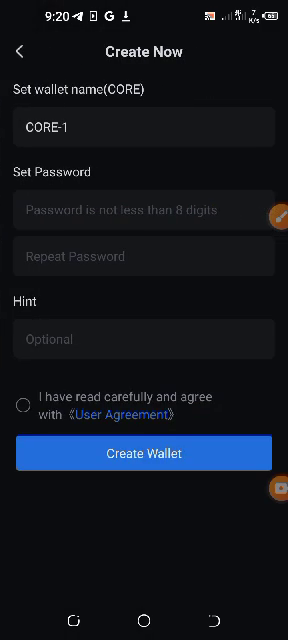
# - Enter the wallet password twice, accept the User Agreement and create the CORE-1 wallet
pyautogui.click(144, 210)
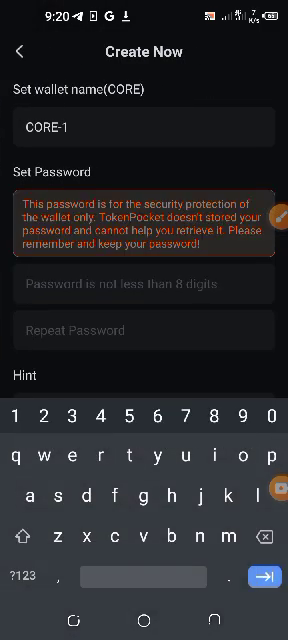
pyautogui.click(28, 524)
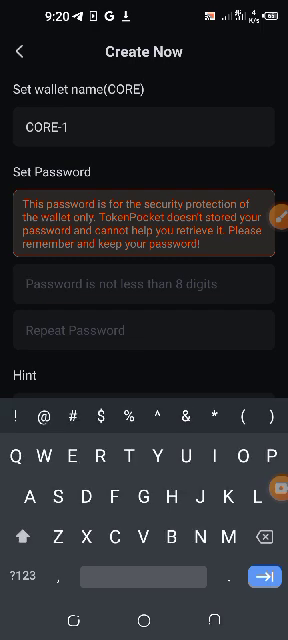
pyautogui.write('B')
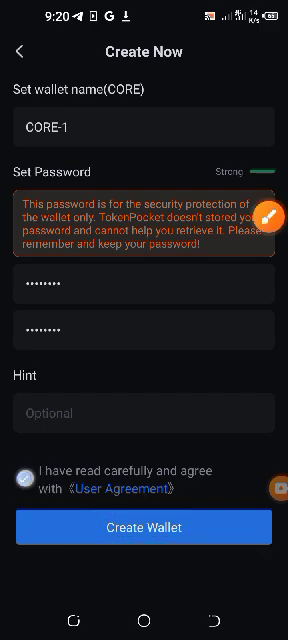
pyautogui.click(144, 528)
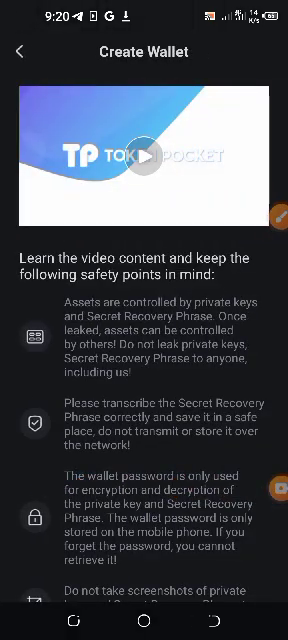
# - Read through the safety tips and confirm with Understood to reach the recovery phrase backup
pyautogui.scroll(-3)
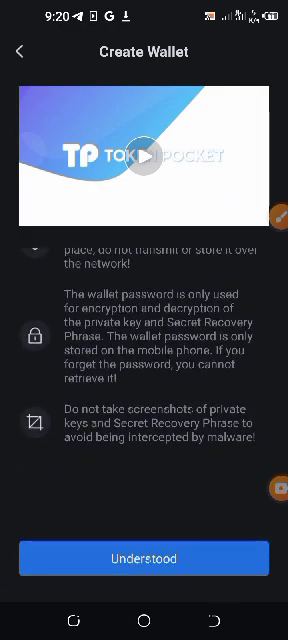
pyautogui.click(144, 560)
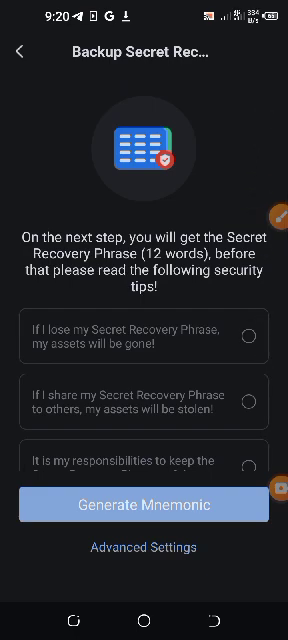
# - Confirm all three security tips and generate the 12-word mnemonic
pyautogui.click(248, 336)
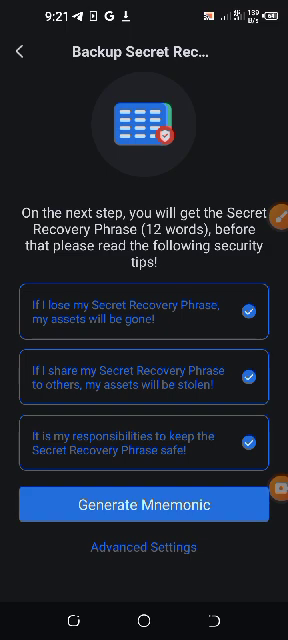
pyautogui.click(144, 504)
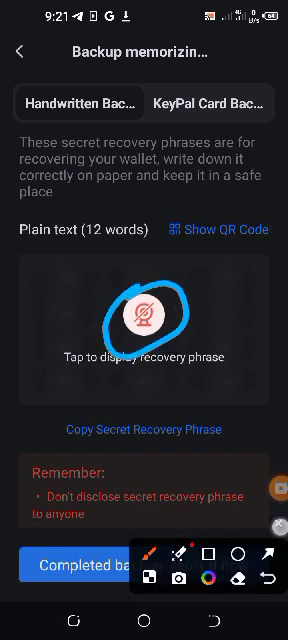
# - Reveal the 12-word recovery phrase, then mark the backup complete to start verification
pyautogui.click(144, 322)
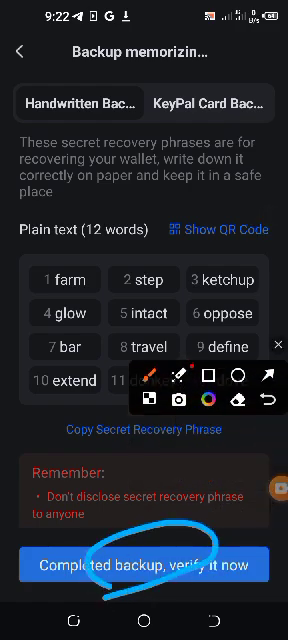
pyautogui.click(144, 564)
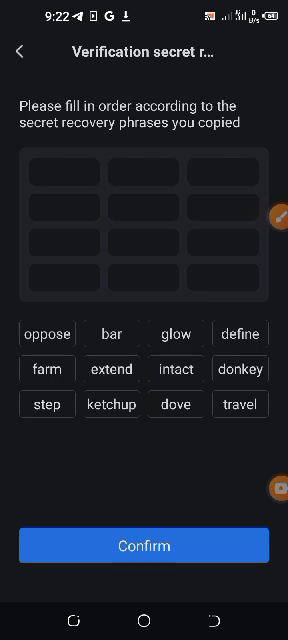
# - Select the 12 recovery words in order (farm … glow, intact, oppose, bar … dove) and confirm the verification
pyautogui.click(46, 368)
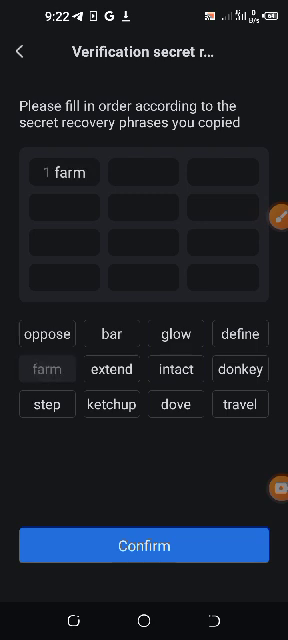
pyautogui.click(48, 404)
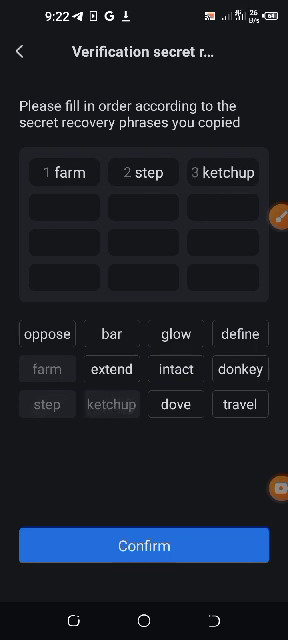
pyautogui.click(176, 332)
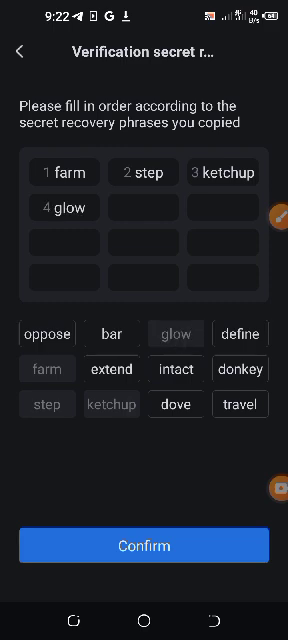
pyautogui.click(144, 546)
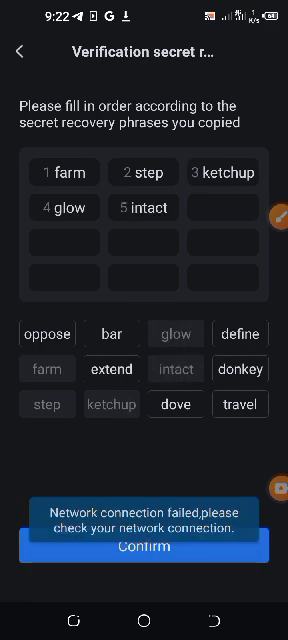
pyautogui.click(44, 332)
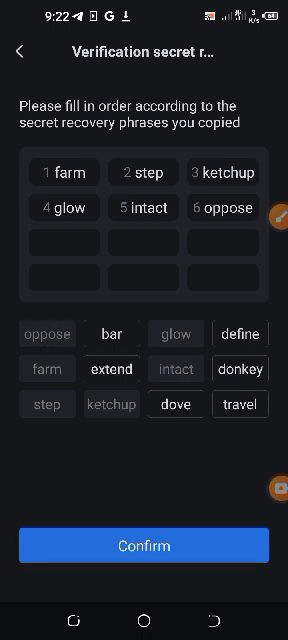
pyautogui.click(112, 332)
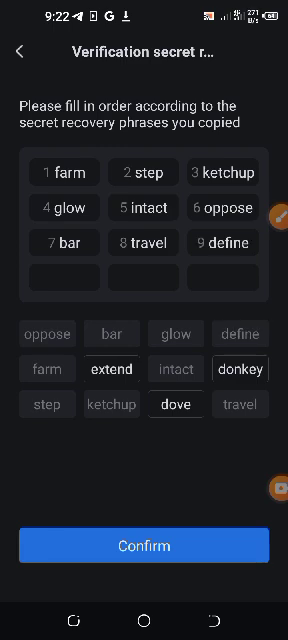
pyautogui.click(112, 368)
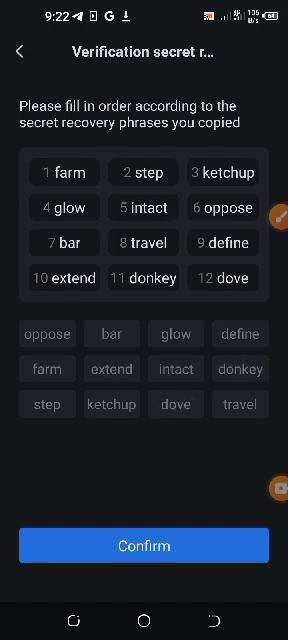
pyautogui.click(144, 544)
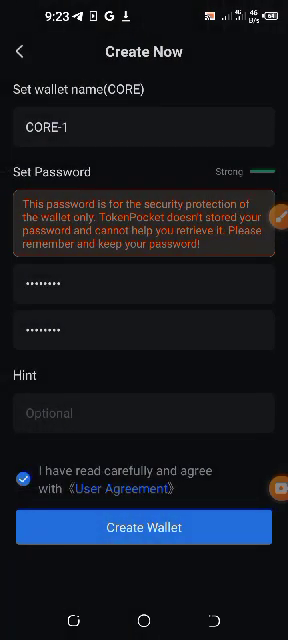
# - Create the CORE-1 wallet and open it from the Wallet List, showing a 0 CORE balance
pyautogui.click(144, 528)
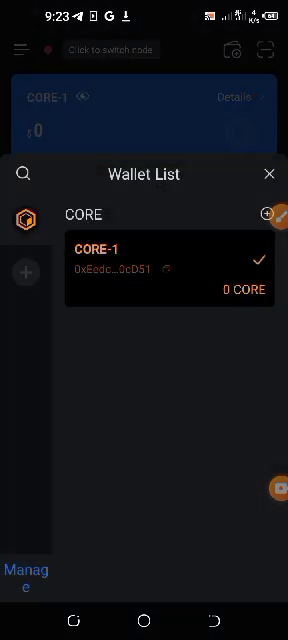
pyautogui.click(270, 174)
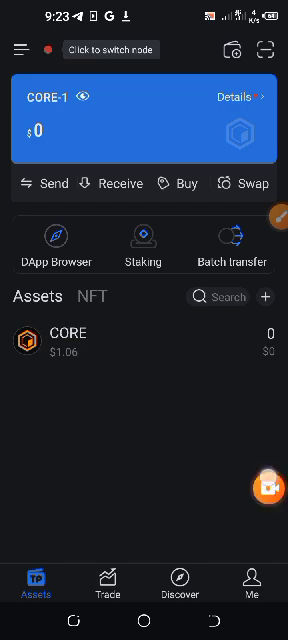